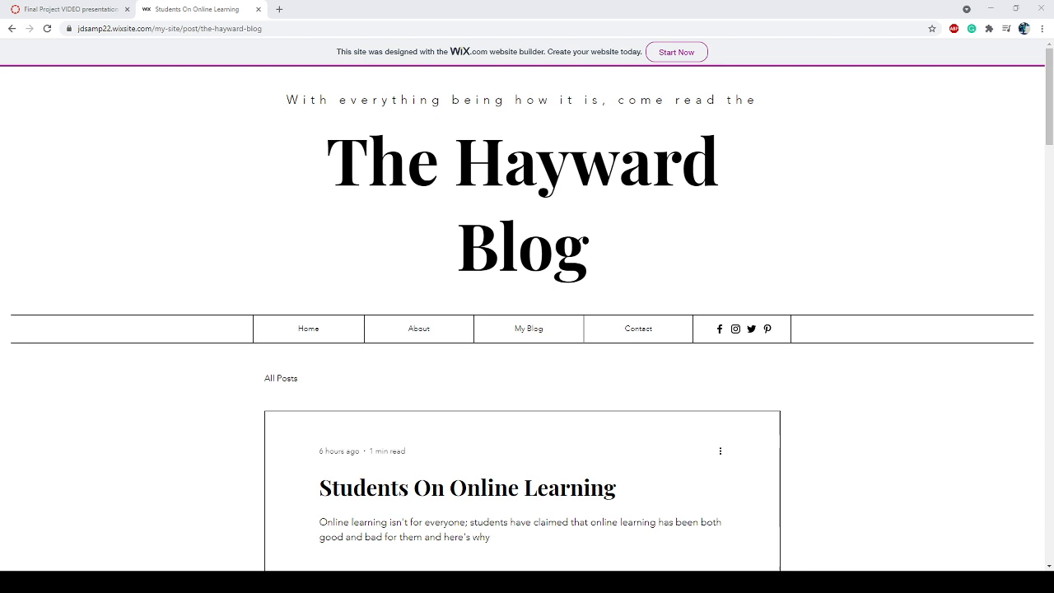
# Scroll the home page's featured post, What's popping list and About Me, then go to About.
pyautogui.scroll(-3)
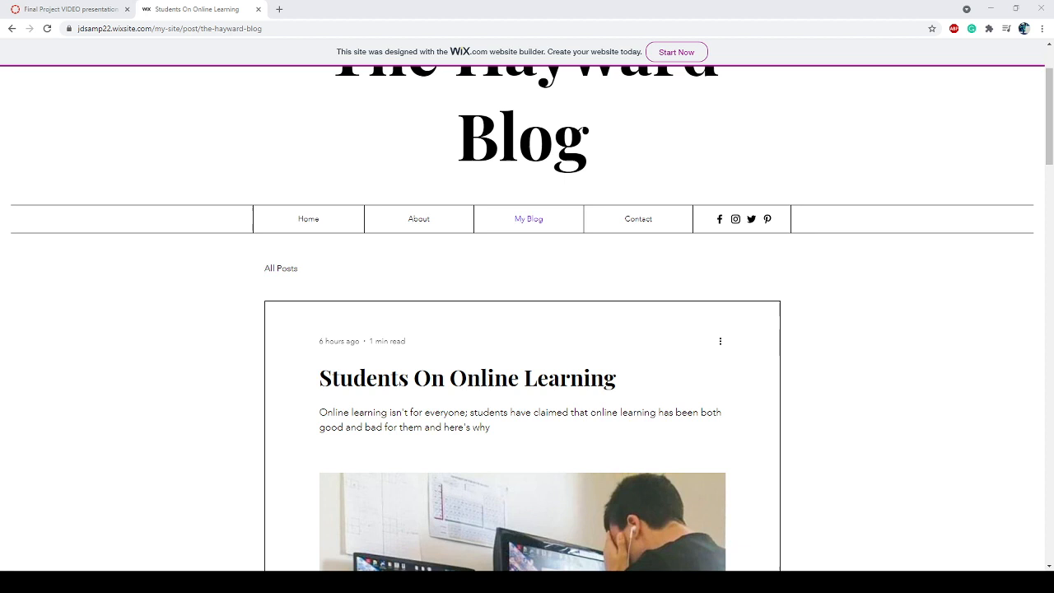
pyautogui.scroll(-3)
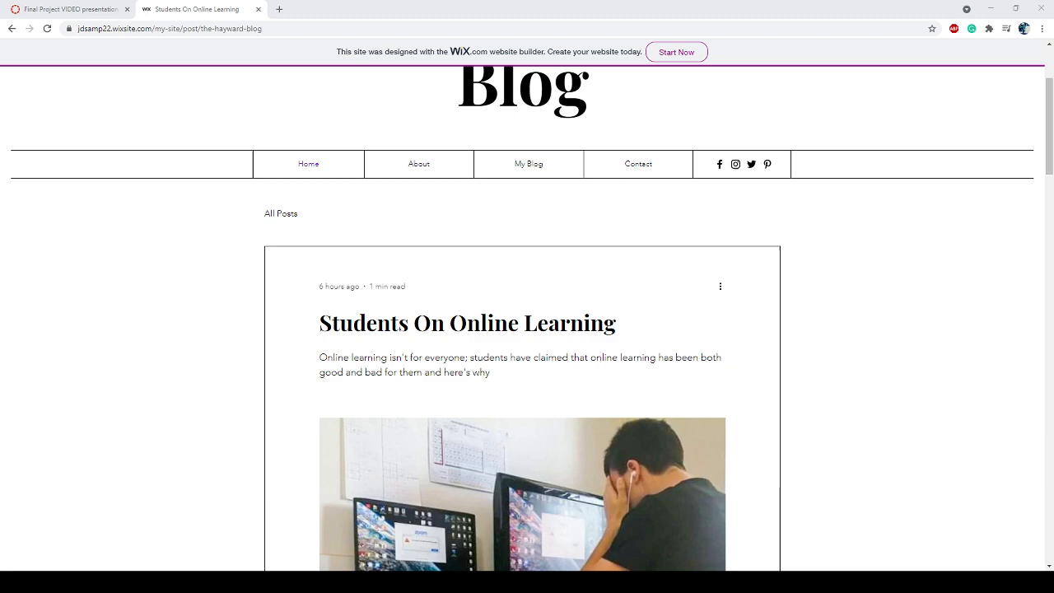
pyautogui.scroll(3)
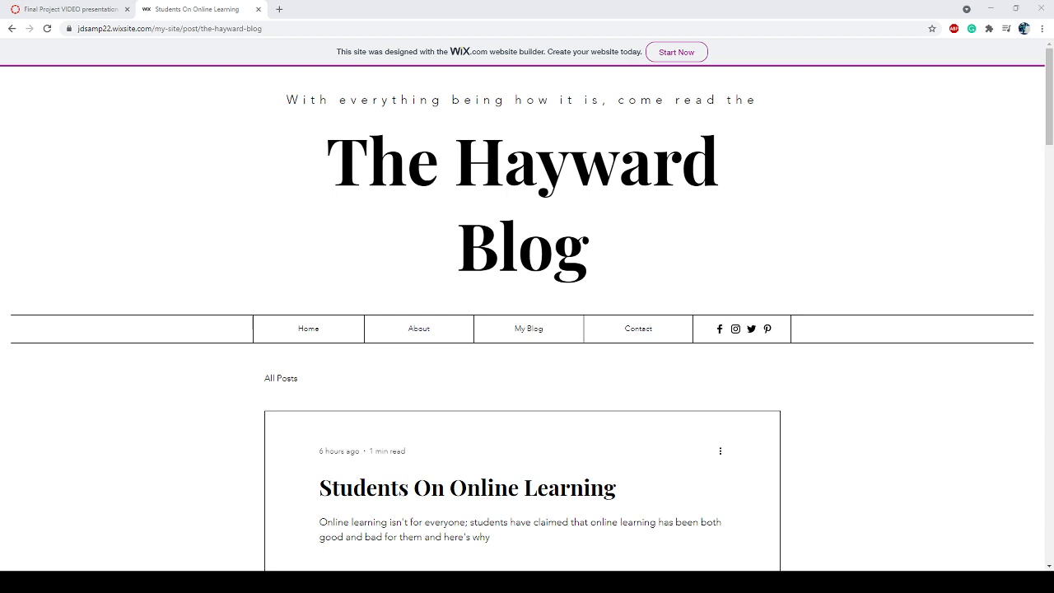
pyautogui.scroll(-3)
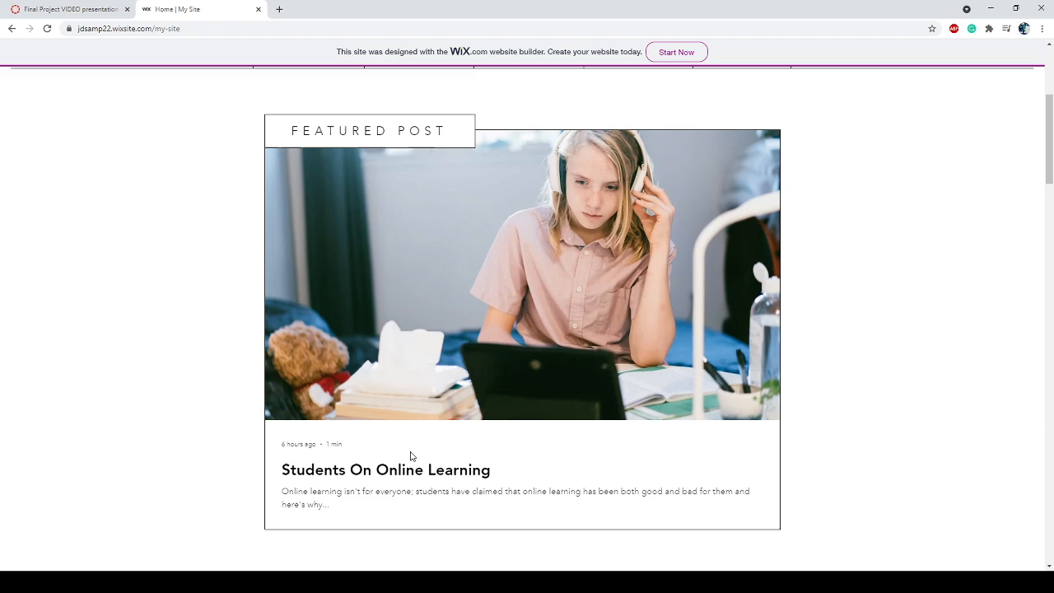
pyautogui.scroll(-3)
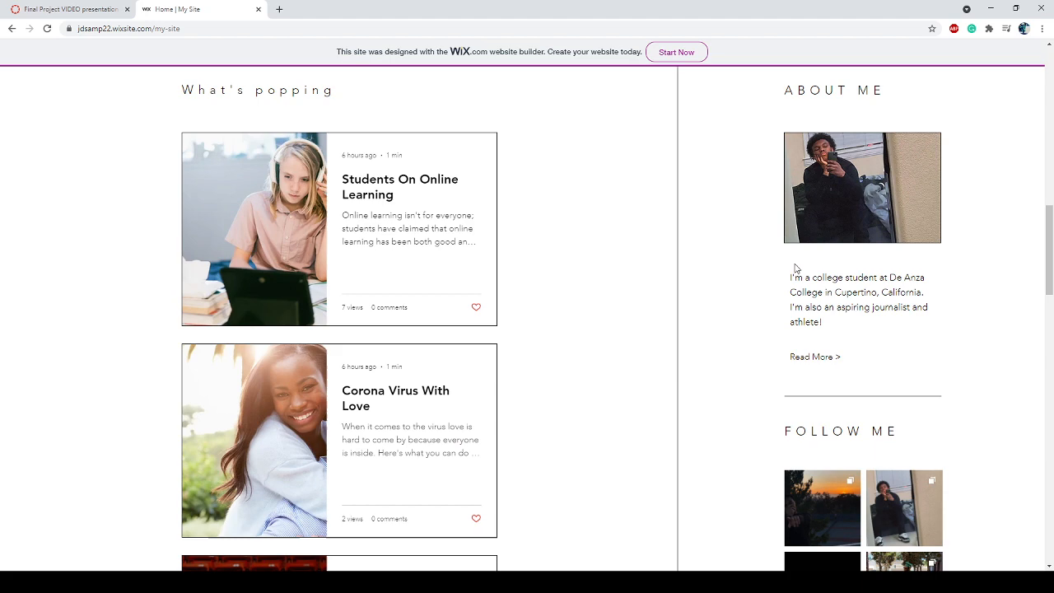
pyautogui.scroll(-3)
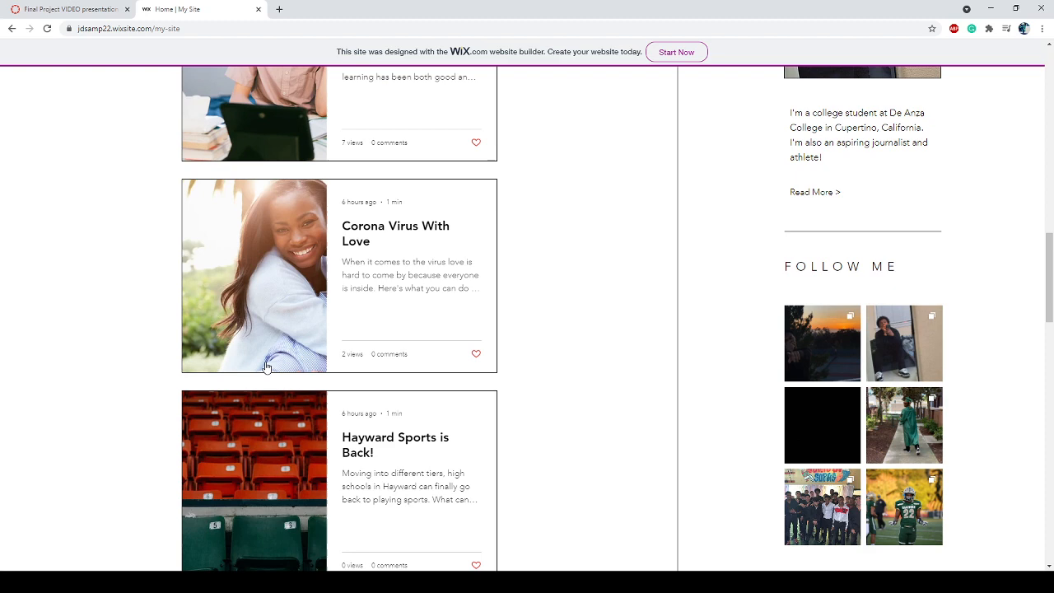
pyautogui.moveTo(259, 357)
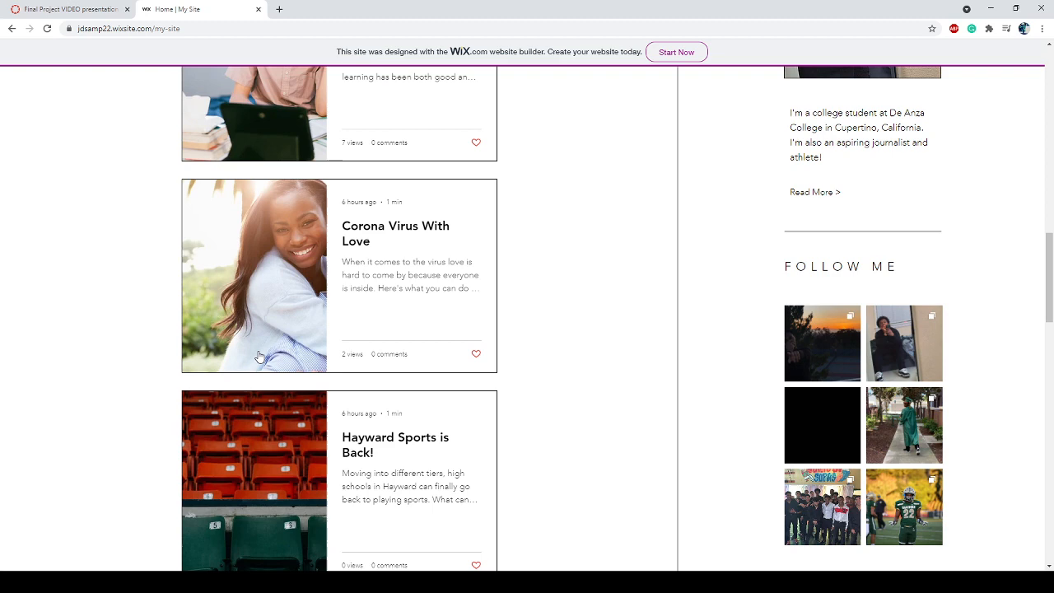
pyautogui.scroll(-3)
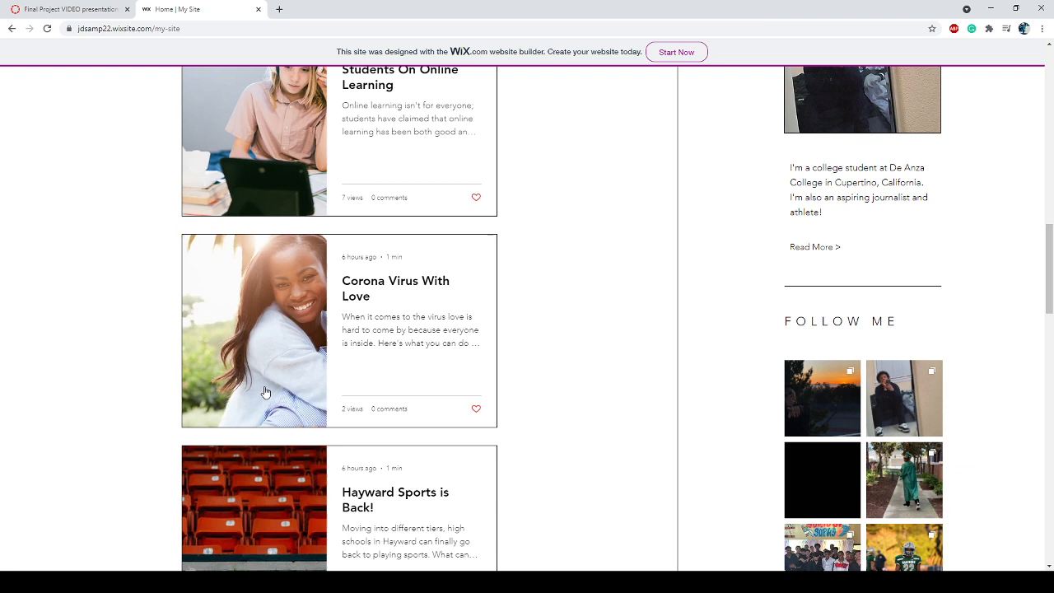
pyautogui.moveTo(297, 400)
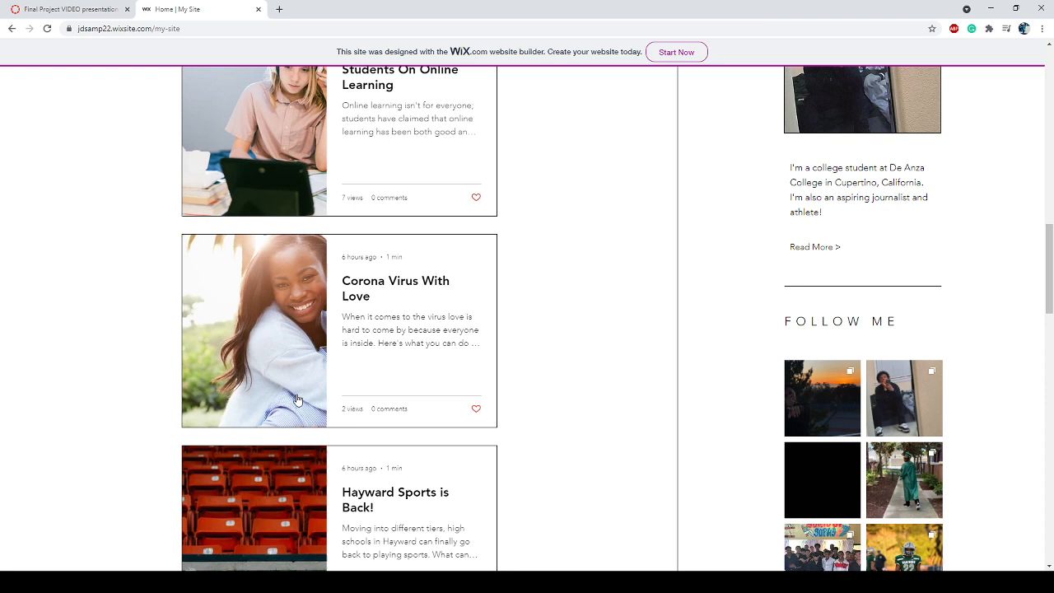
pyautogui.scroll(3)
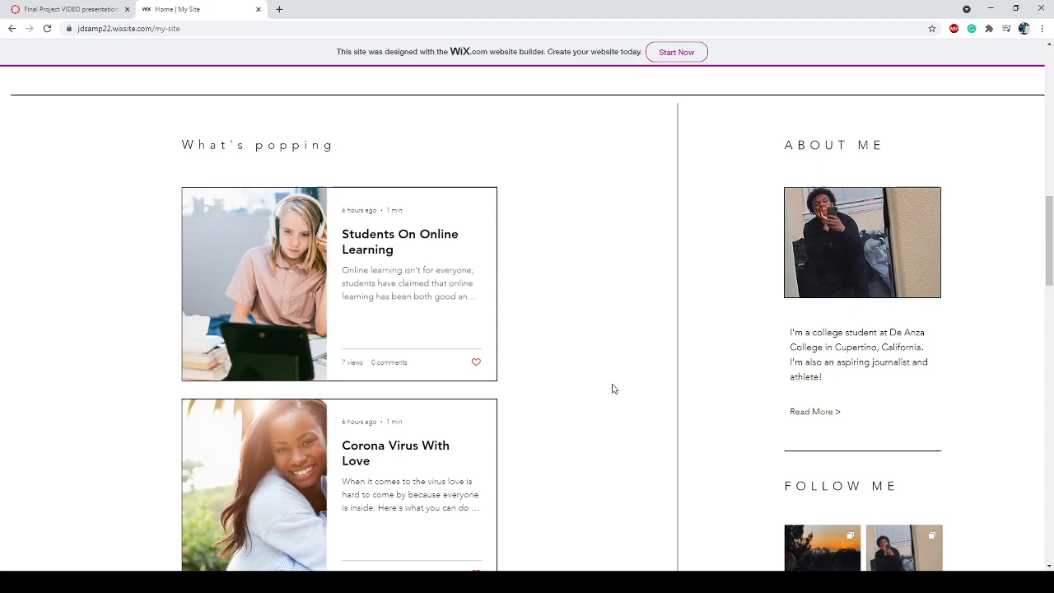
pyautogui.click(814, 410)
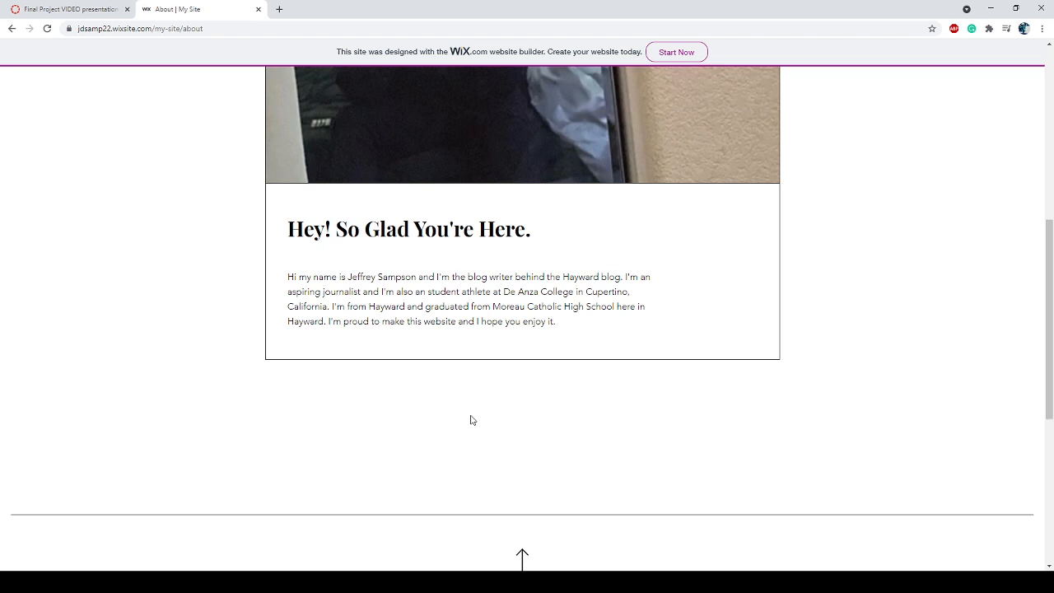
# Scroll the About page introduction, then open the Students On Online Learning post.
pyautogui.scroll(-3)
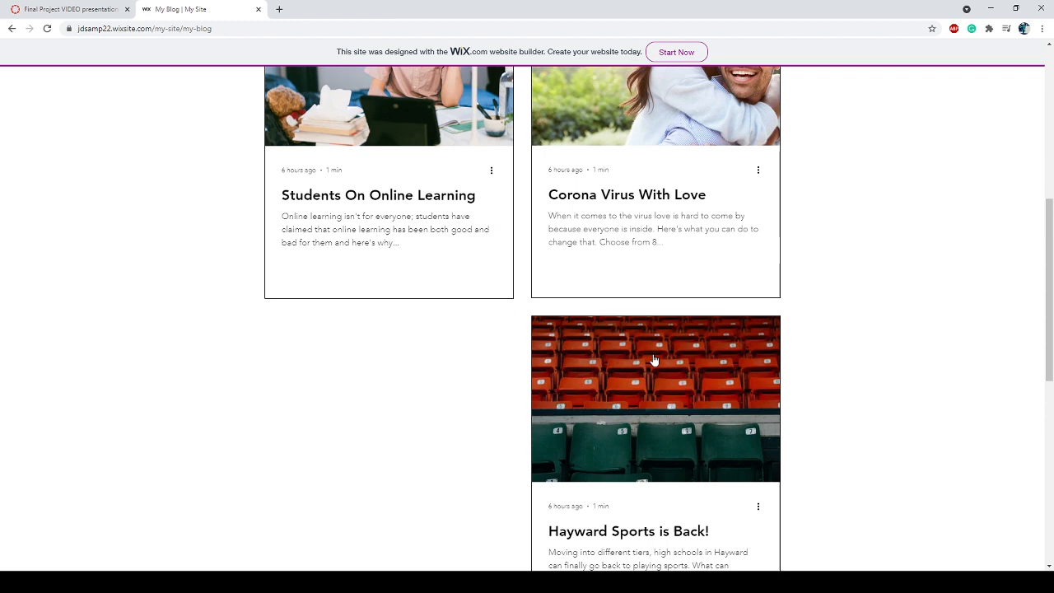
pyautogui.click(378, 195)
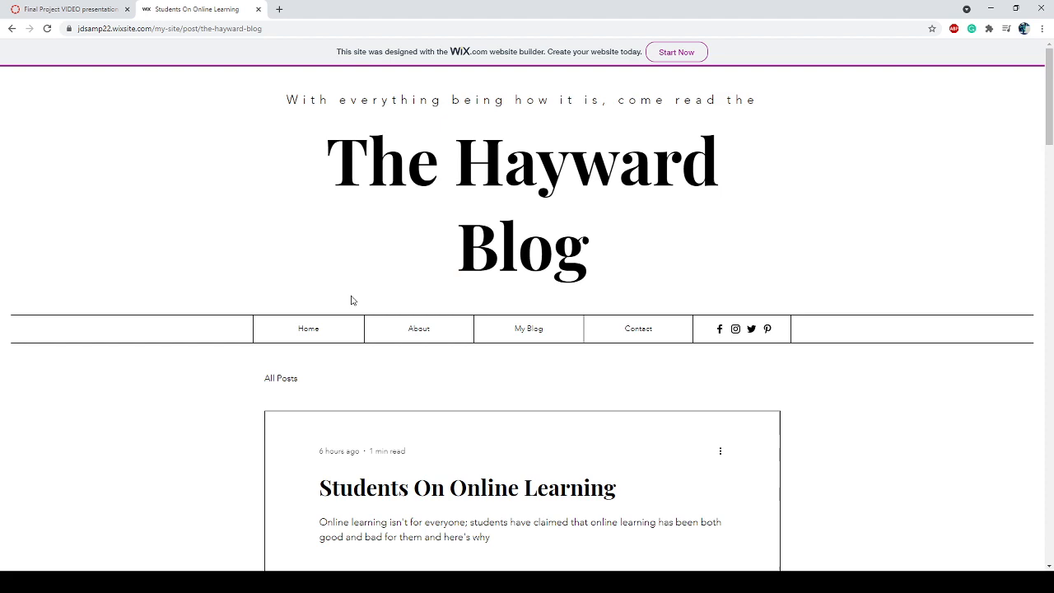
# Read the Students On Online Learning article down to its feedback form and back up.
pyautogui.scroll(-3)
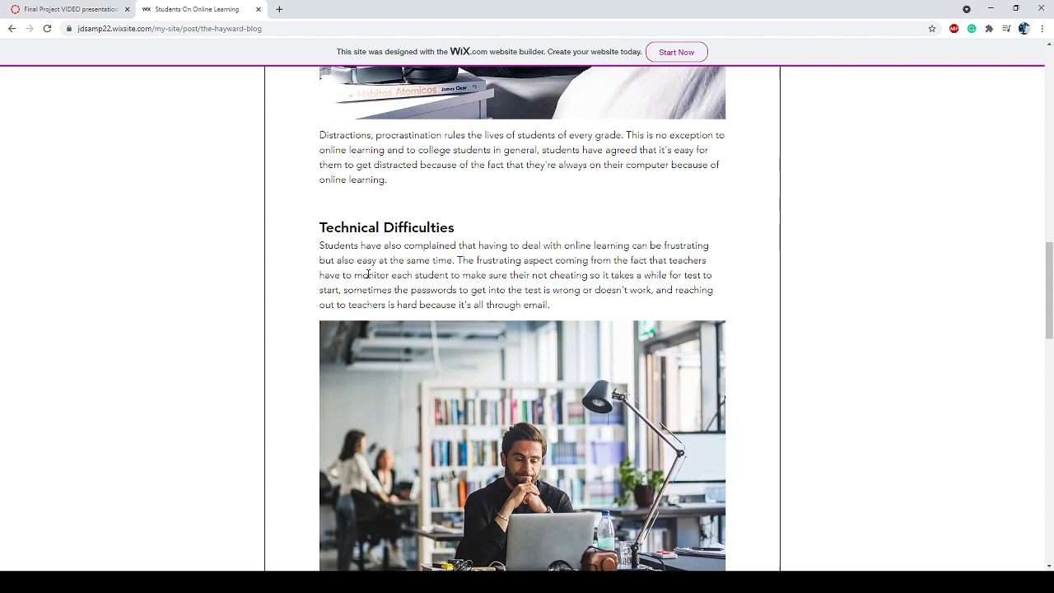
pyautogui.scroll(-3)
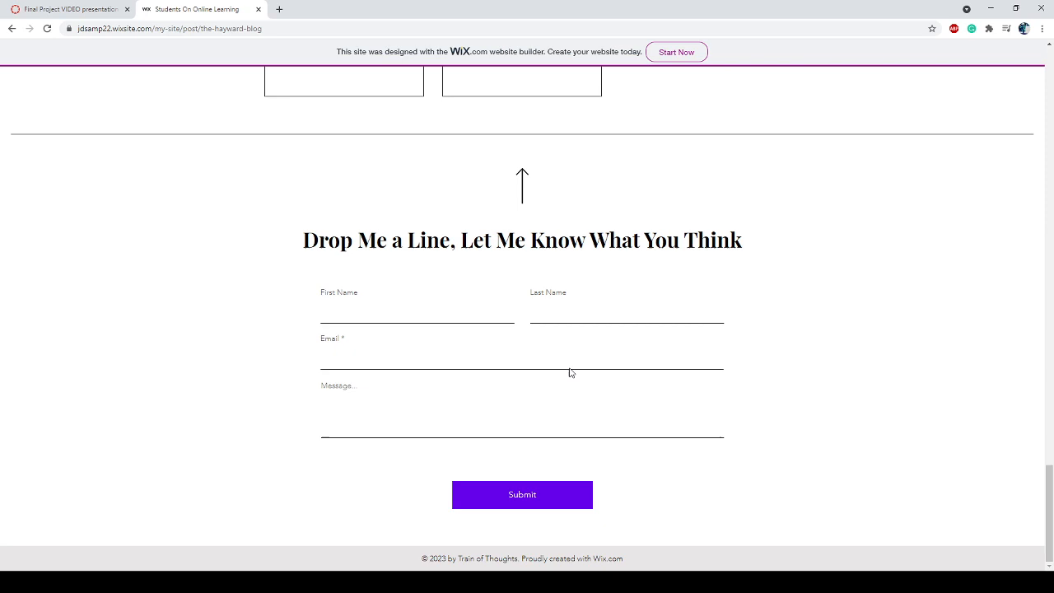
pyautogui.scroll(3)
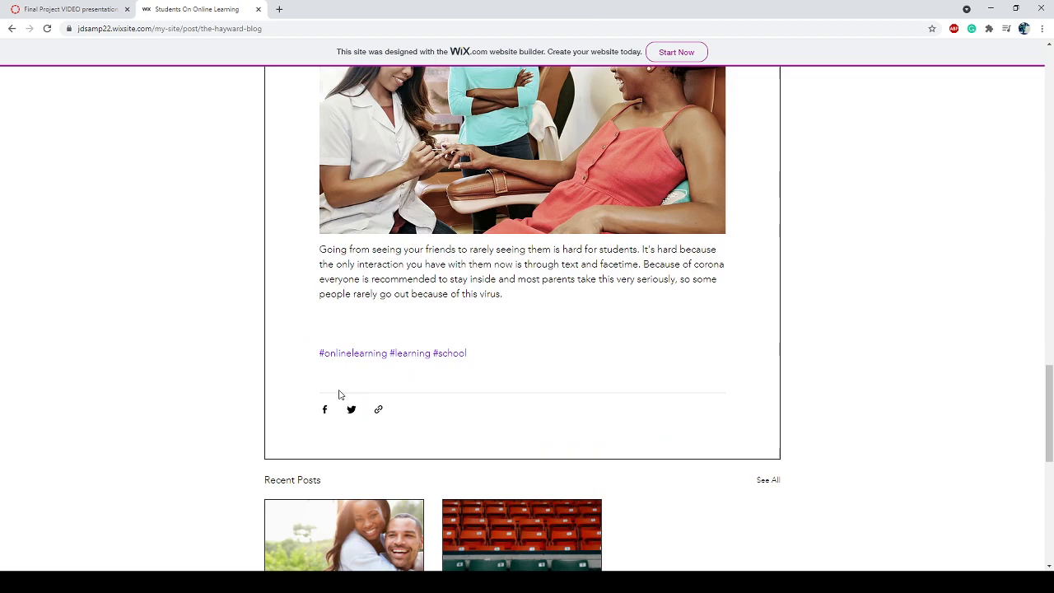
pyautogui.scroll(3)
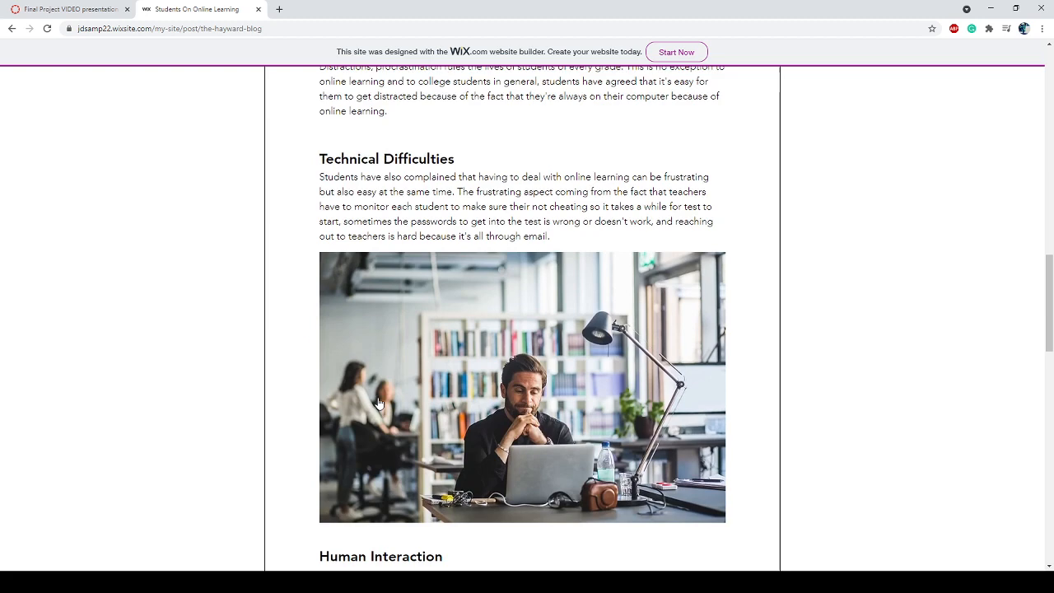
pyautogui.scroll(3)
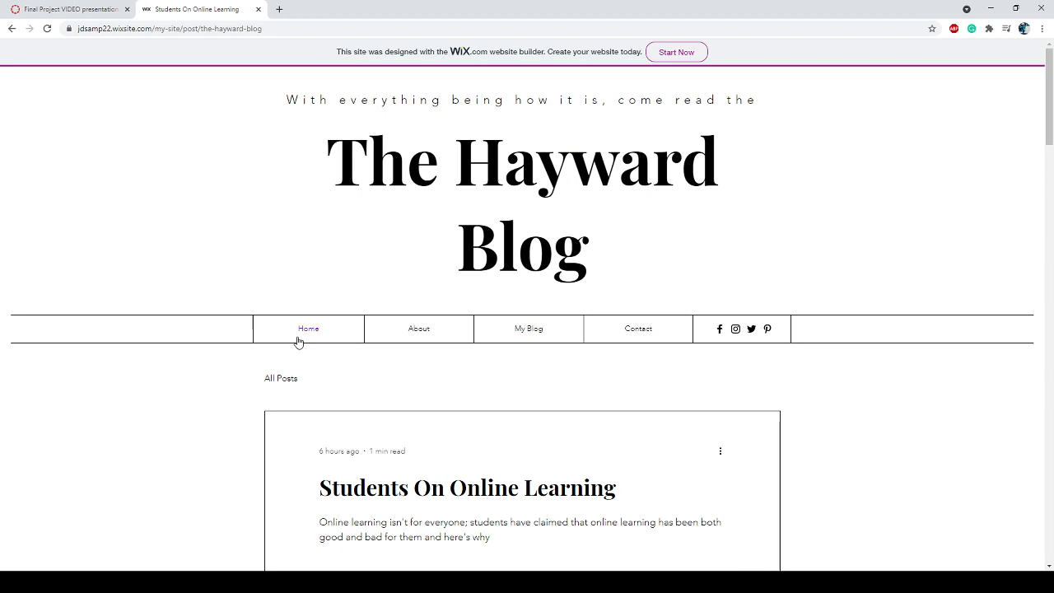
# Return to the home page and select the featured Students On Online Learning post card.
pyautogui.click(308, 329)
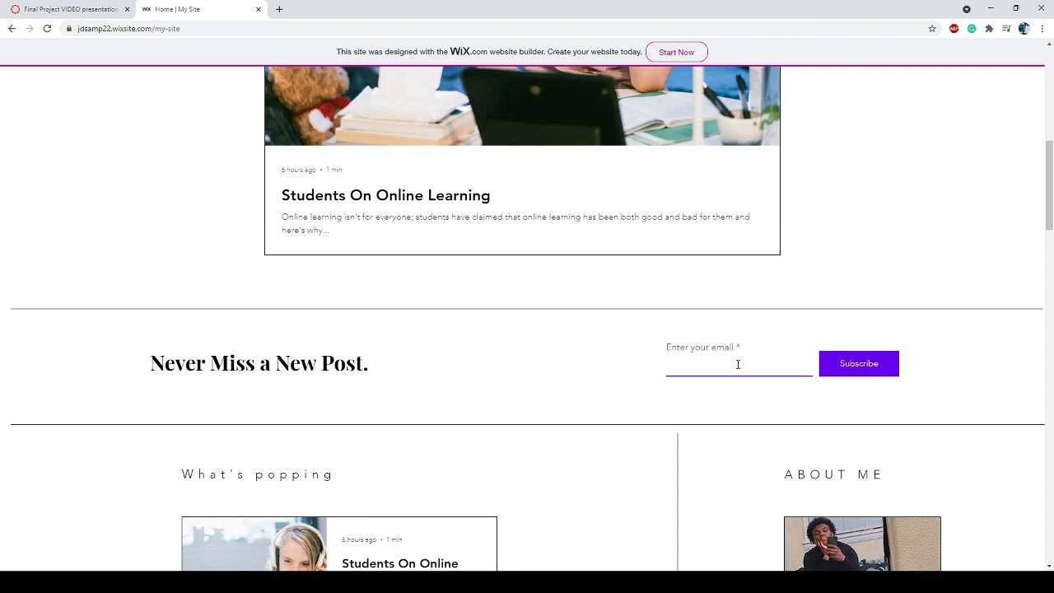
pyautogui.moveTo(643, 387)
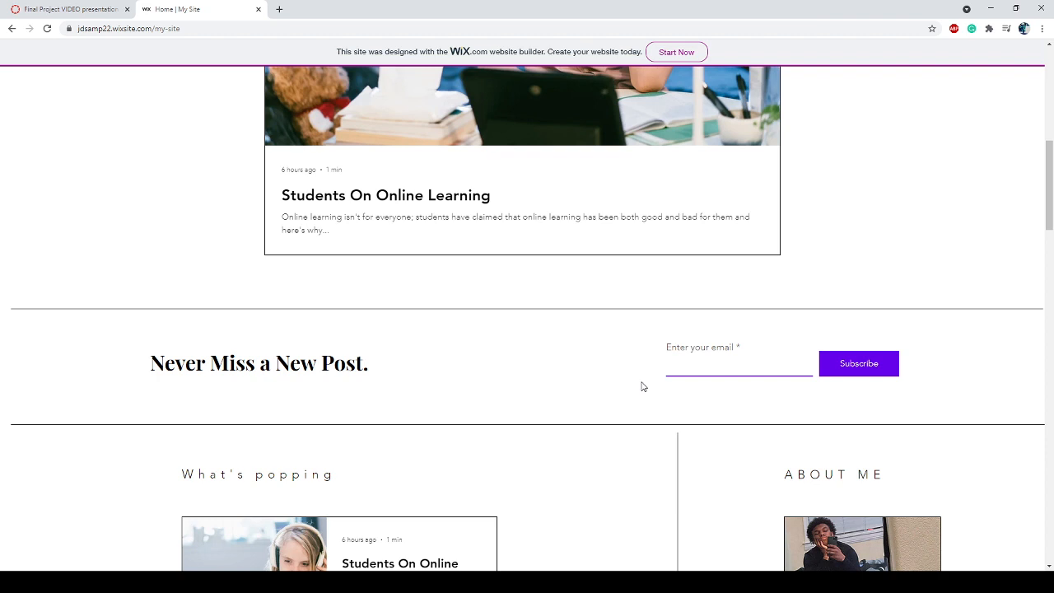
pyautogui.click(384, 195)
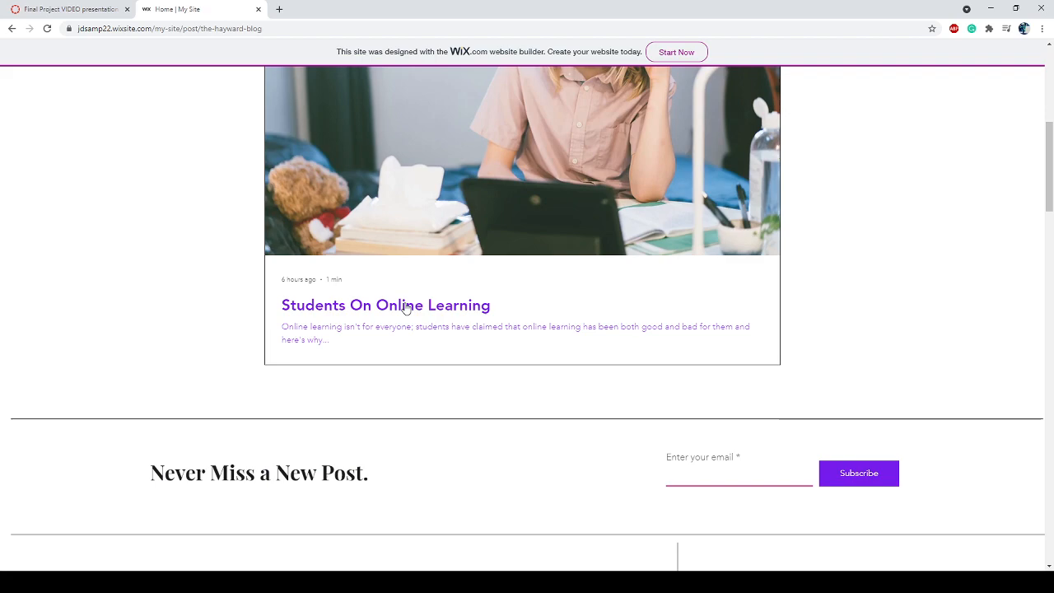
# Open the featured article, scroll down to Technical Difficulties, then back to the header.
pyautogui.click(384, 305)
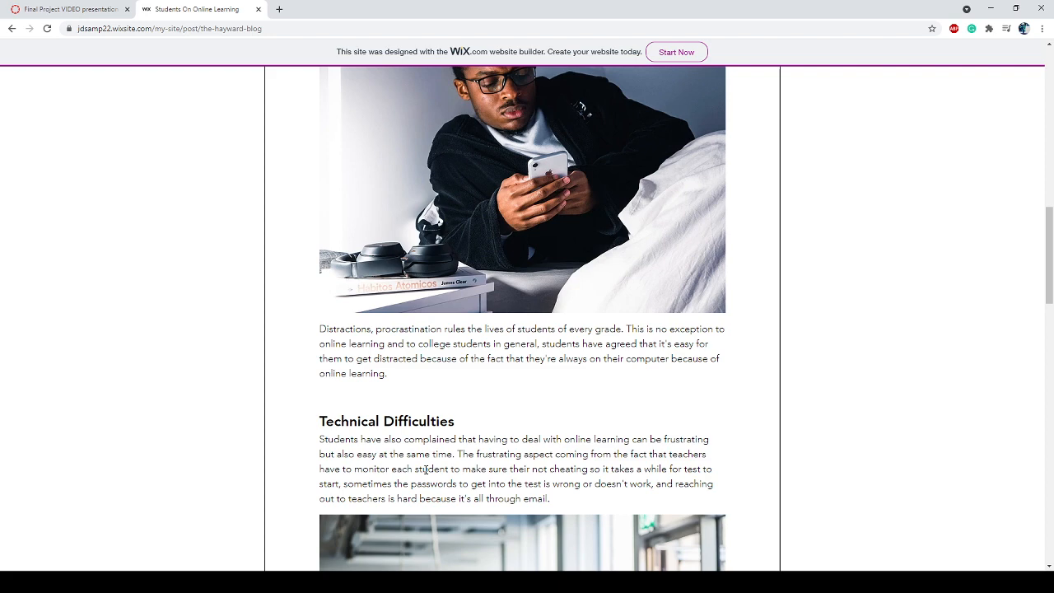
pyautogui.scroll(-3)
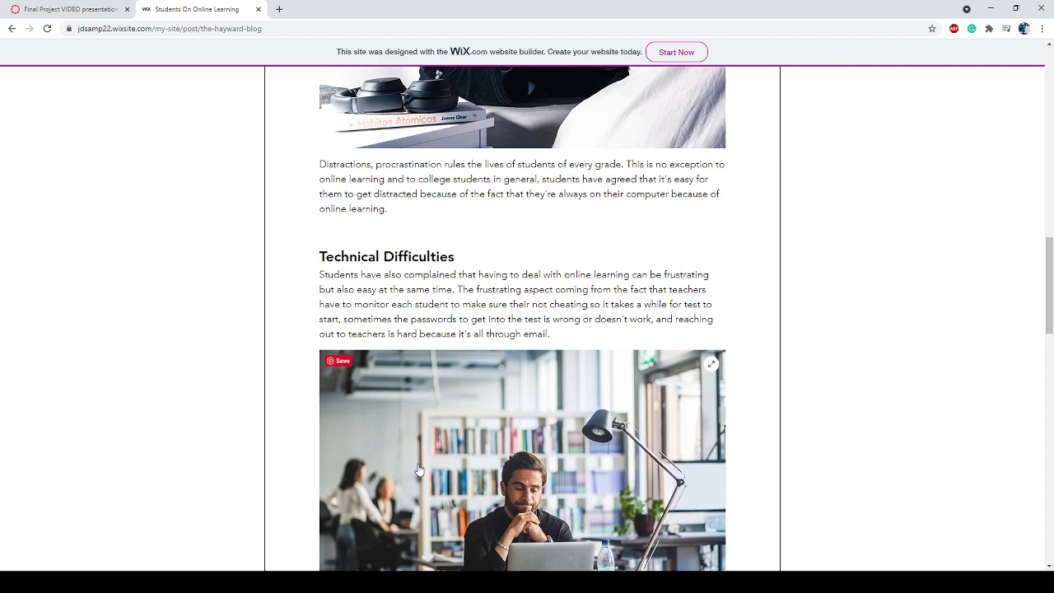
pyautogui.scroll(-3)
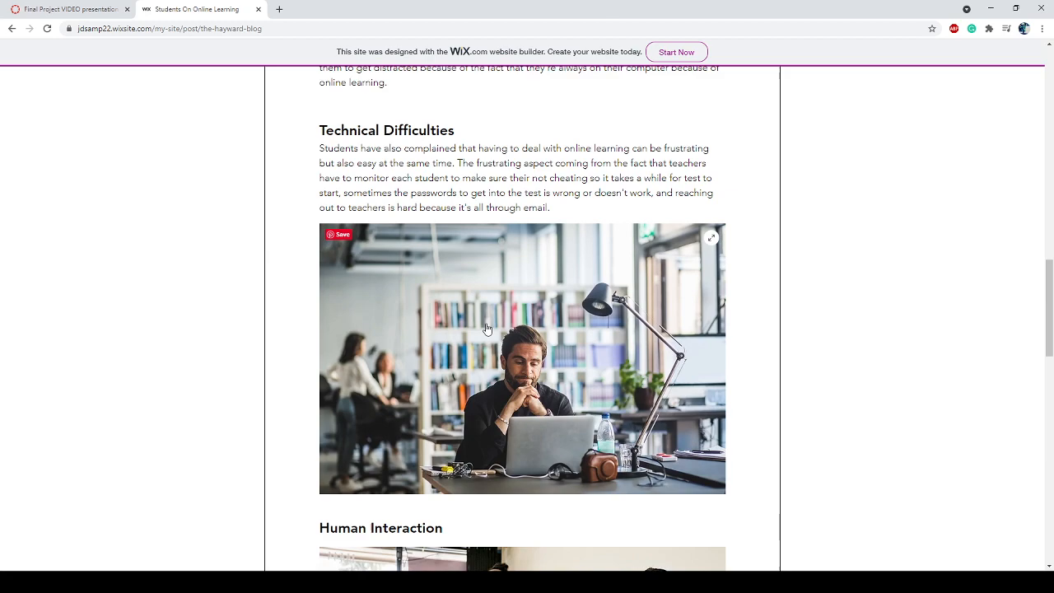
pyautogui.scroll(3)
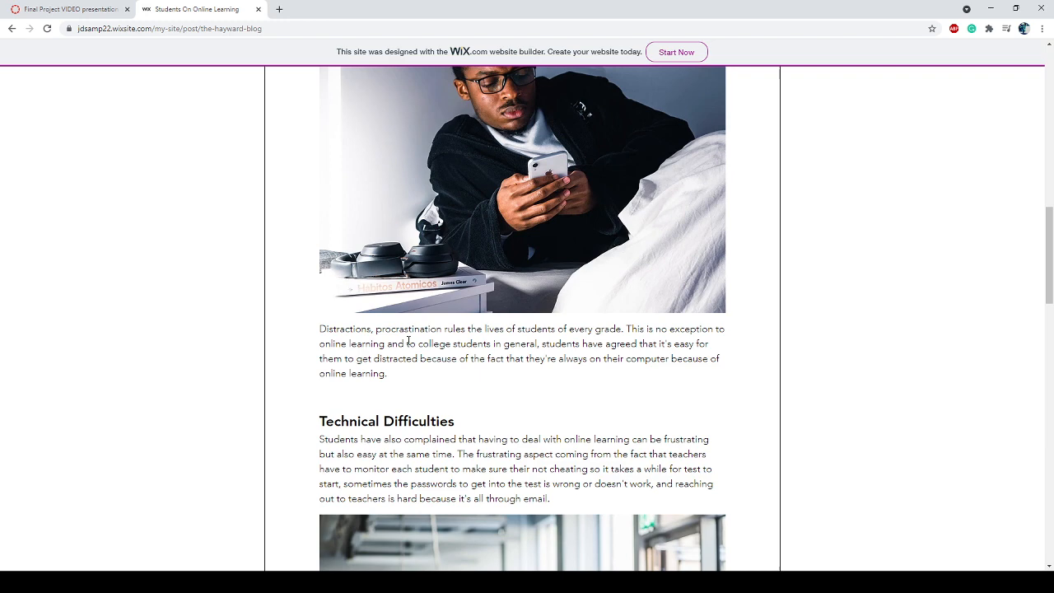
pyautogui.scroll(3)
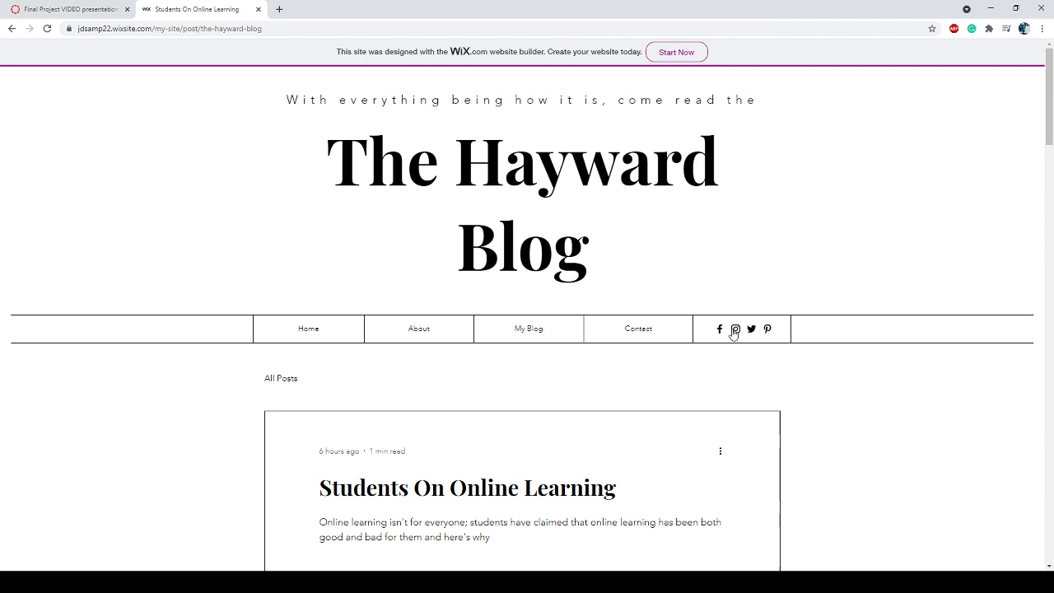